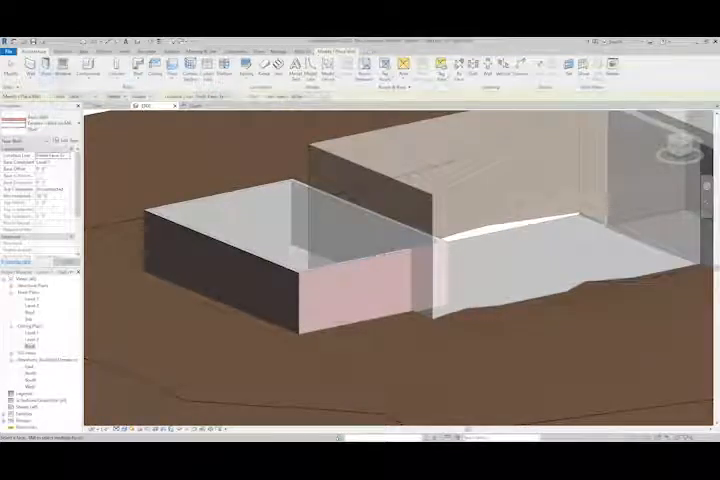
Start the Wall by Face tool from the Massing & Site ribbon
click(138, 72)
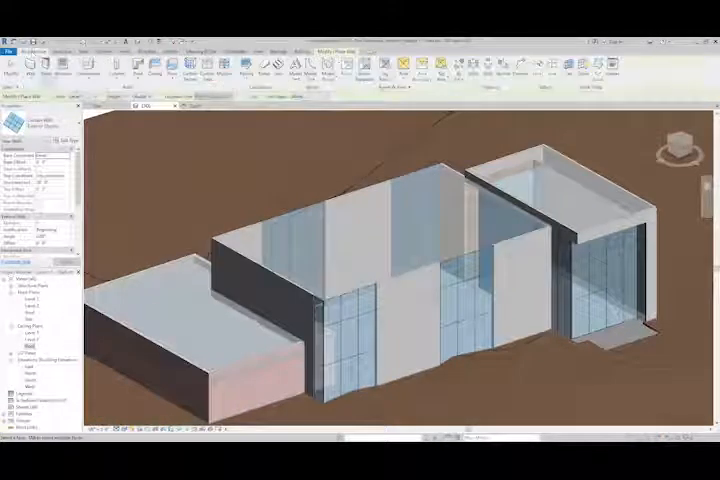
Choose a roof creation option from the Architecture Roof dropdown for the parapet roof
click(140, 68)
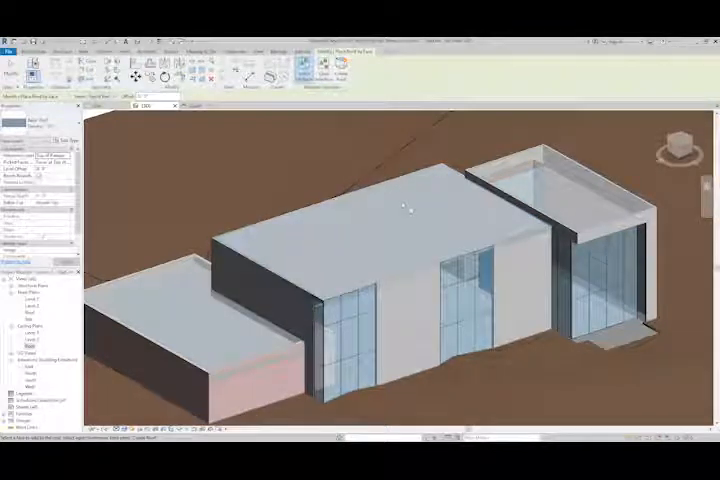
click(400, 210)
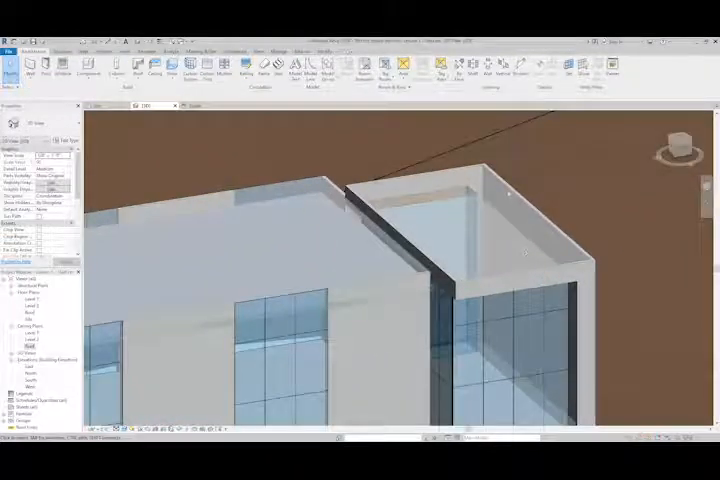
click(136, 68)
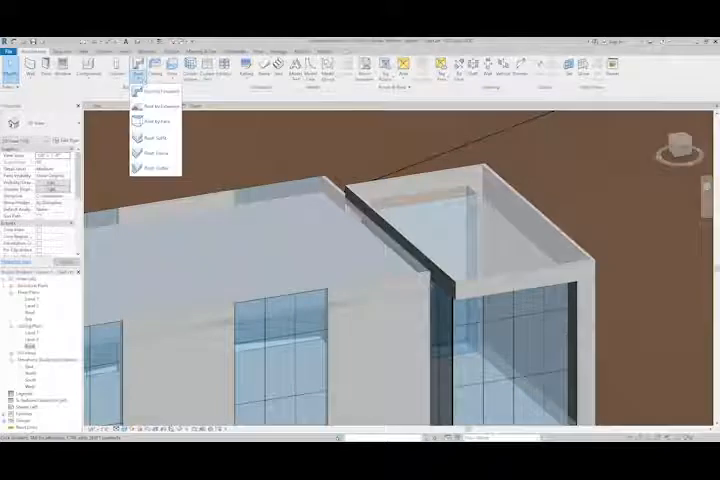
click(160, 116)
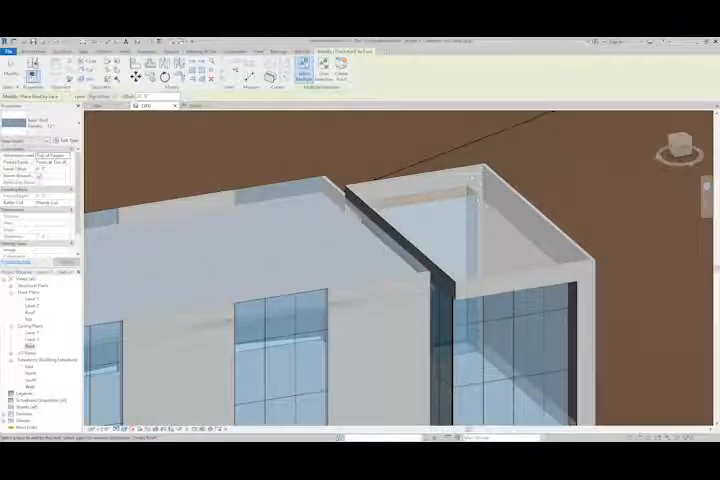